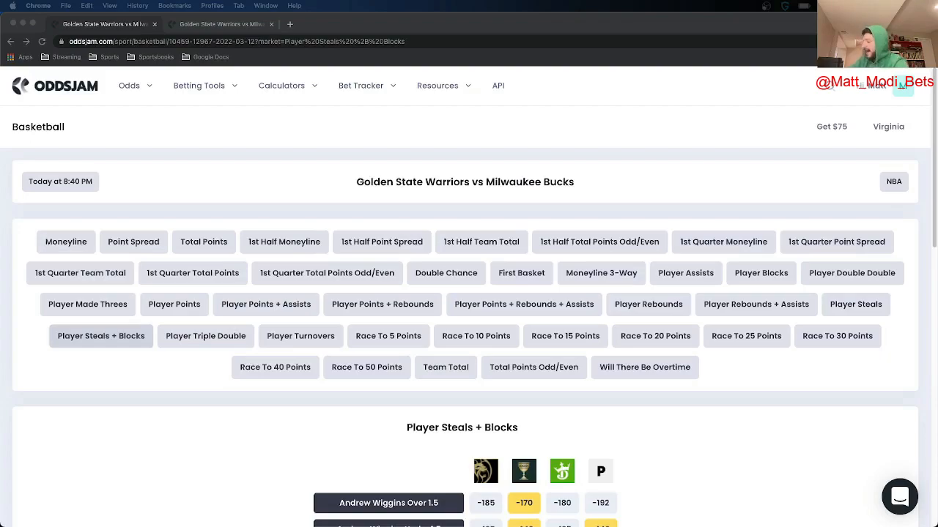
mouse_move(529, 327)
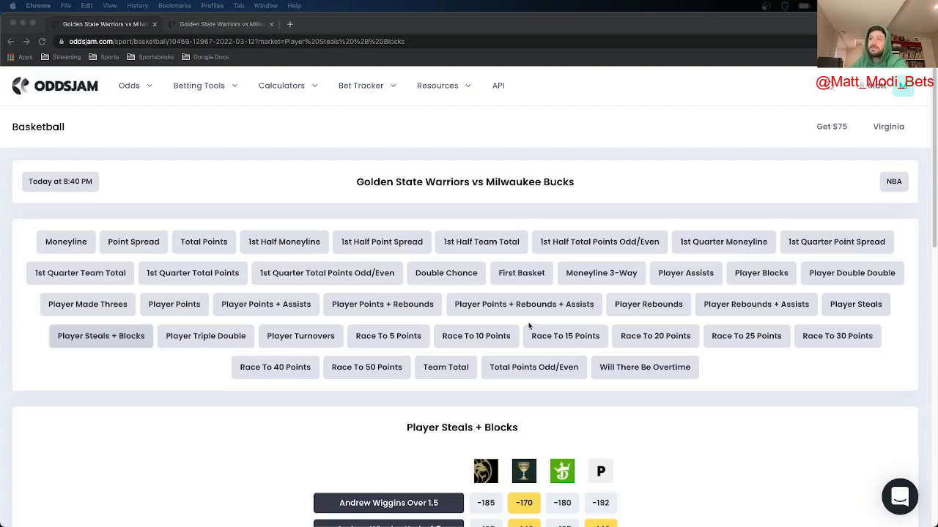
mouse_move(448, 193)
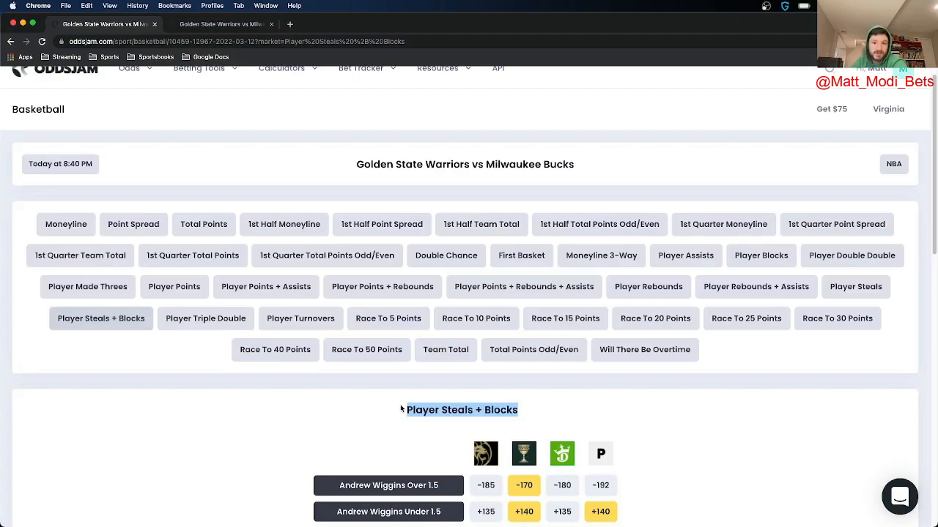
Save a $50 BetMGM bet on Jrue Holiday Under 1.5 steals+blocks at +125 to the tracker.
scroll("down", 3)
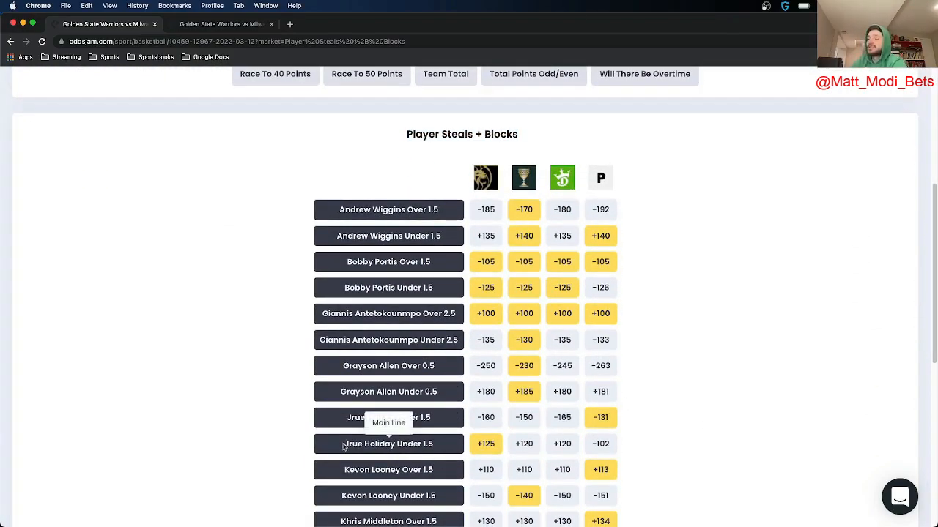
mouse_move(589, 447)
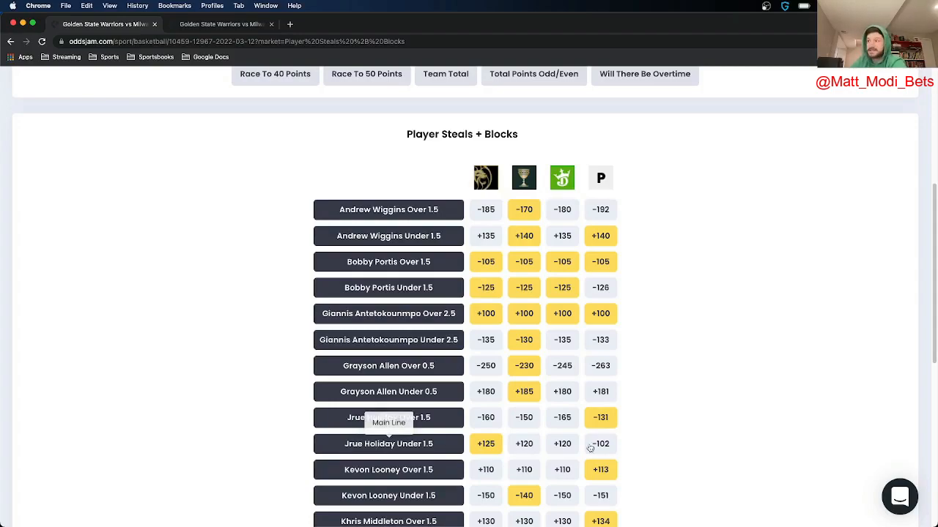
mouse_move(600, 417)
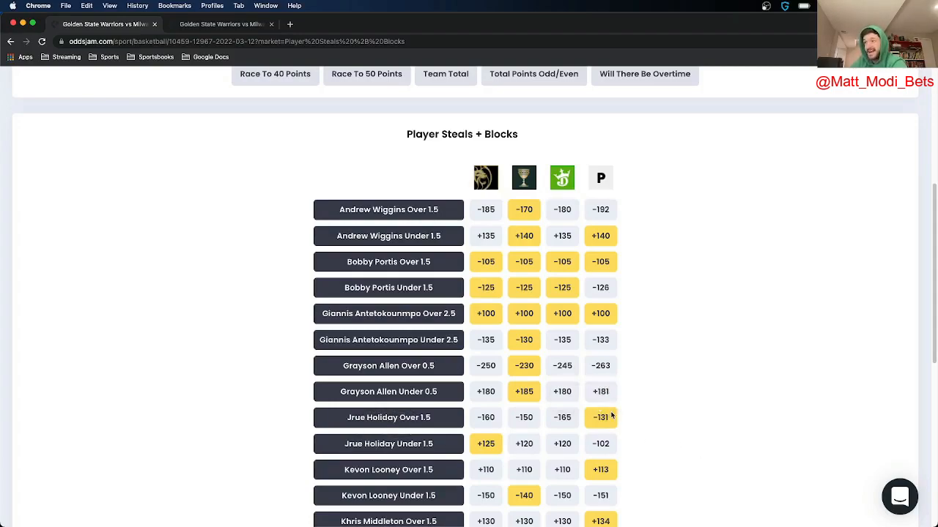
mouse_move(600, 418)
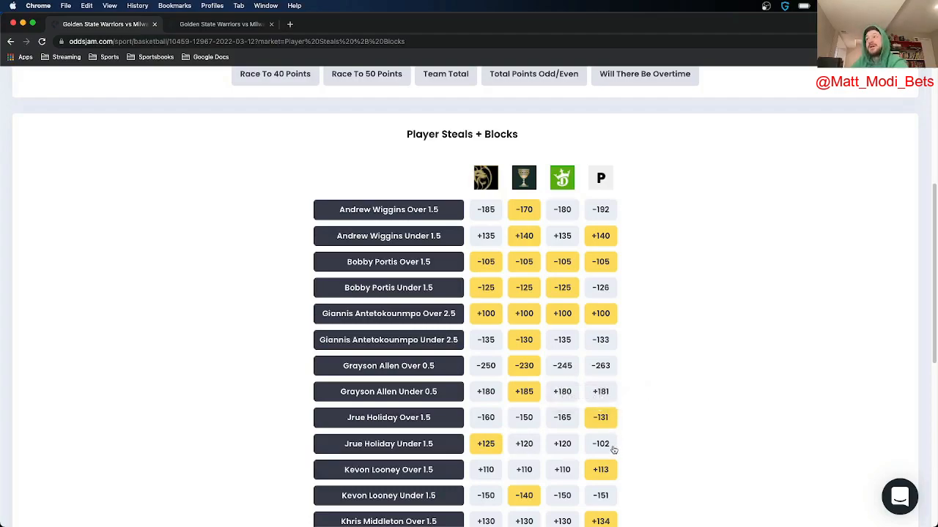
mouse_move(600, 417)
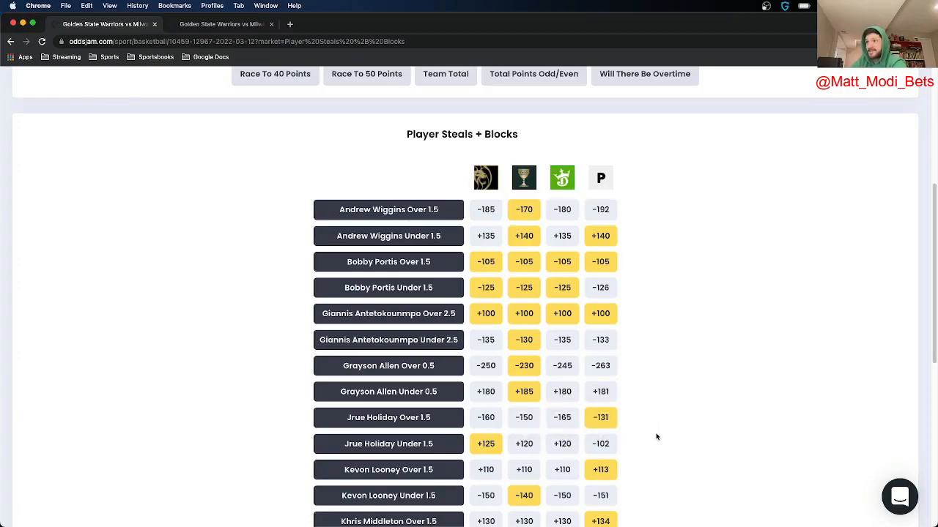
mouse_move(486, 444)
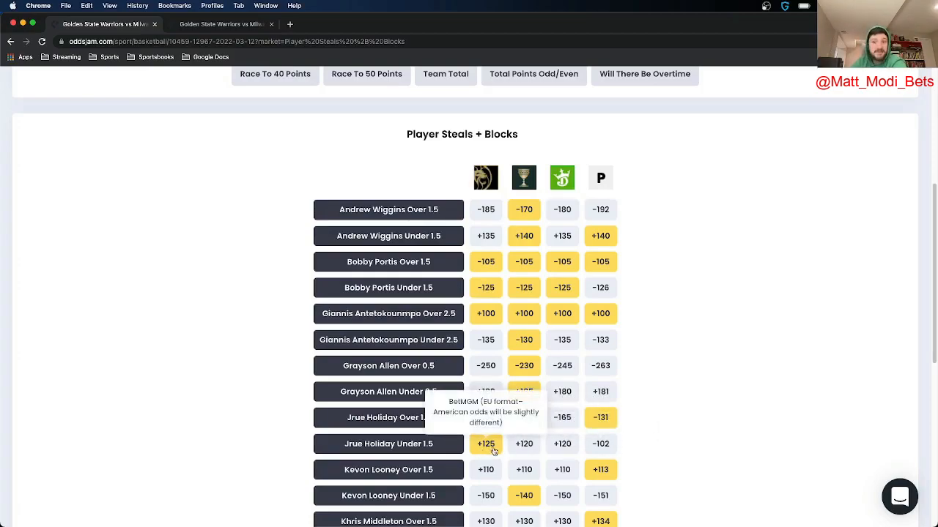
left_click(486, 444)
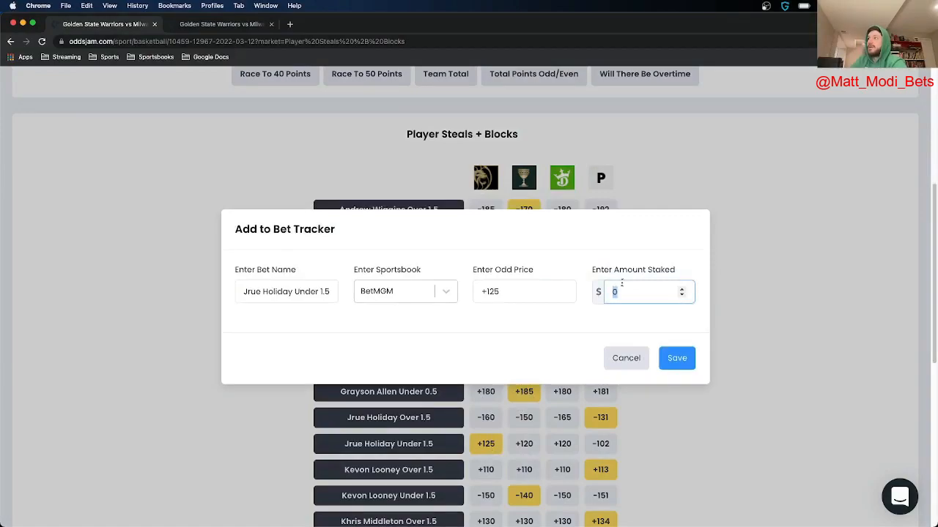
type("50")
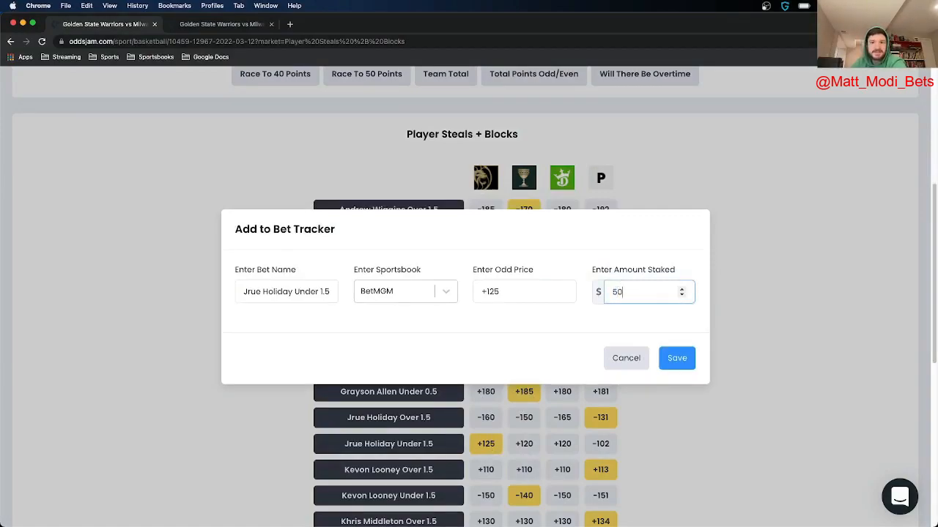
mouse_move(654, 315)
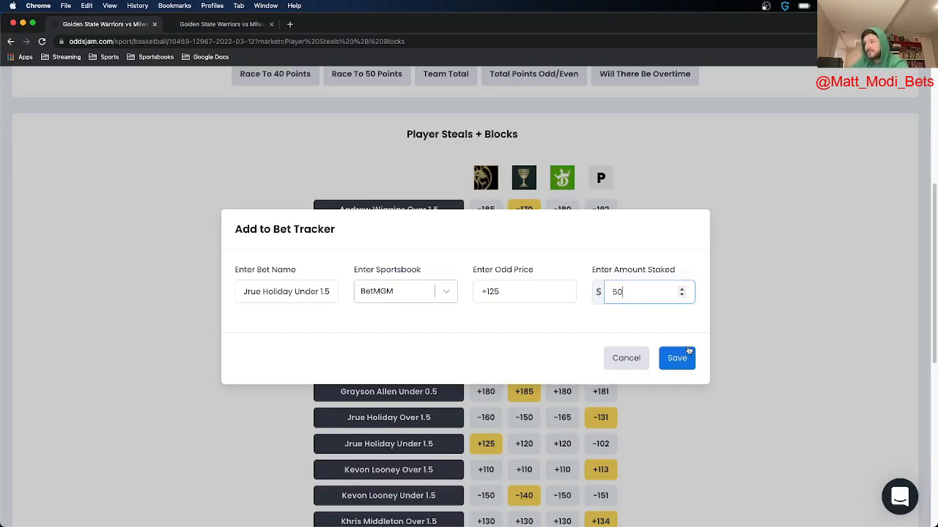
left_click(676, 358)
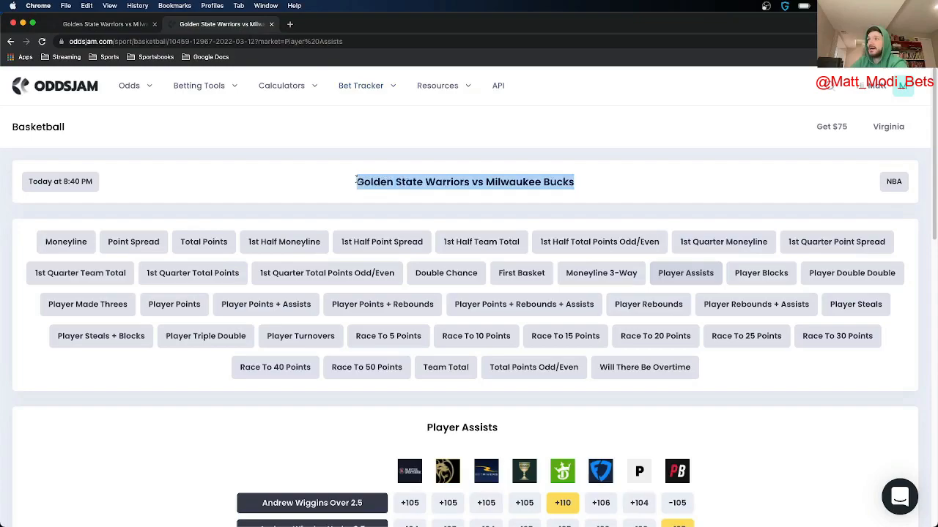
scroll("down", 3)
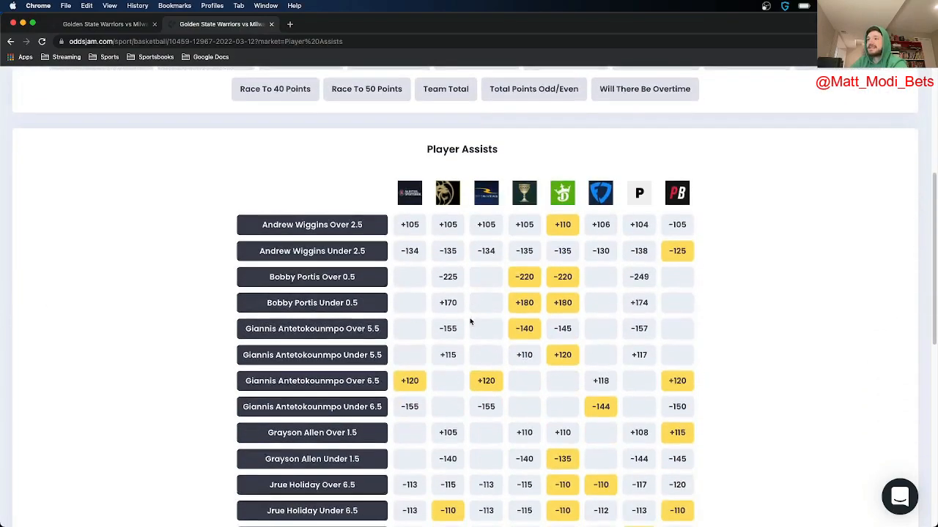
scroll("down", 3)
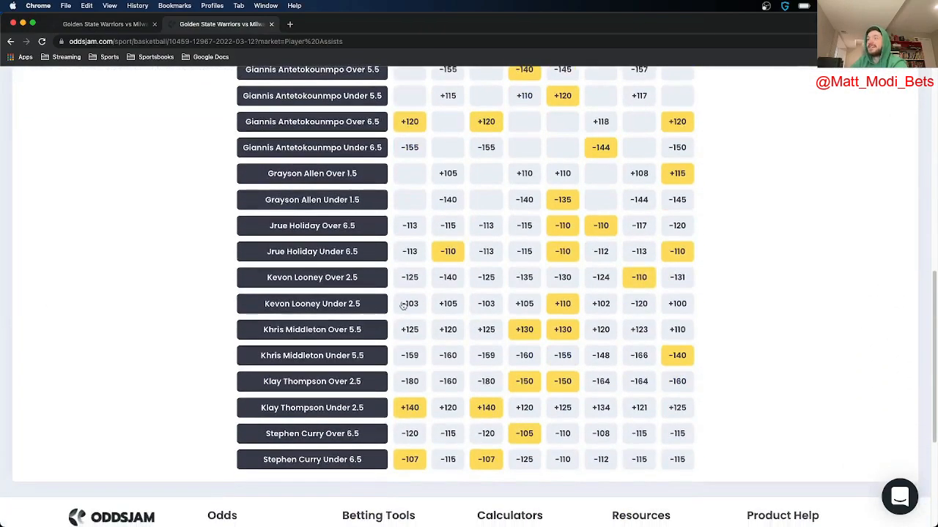
mouse_move(639, 303)
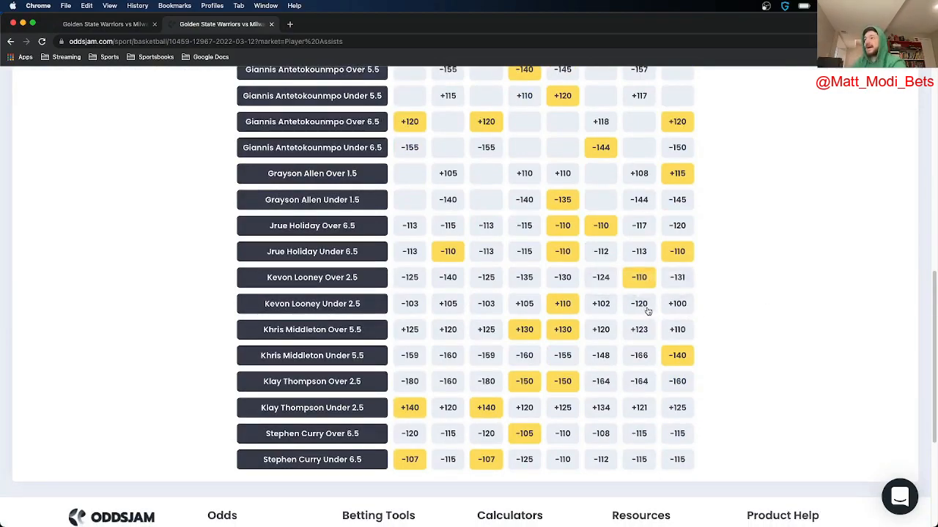
mouse_move(638, 276)
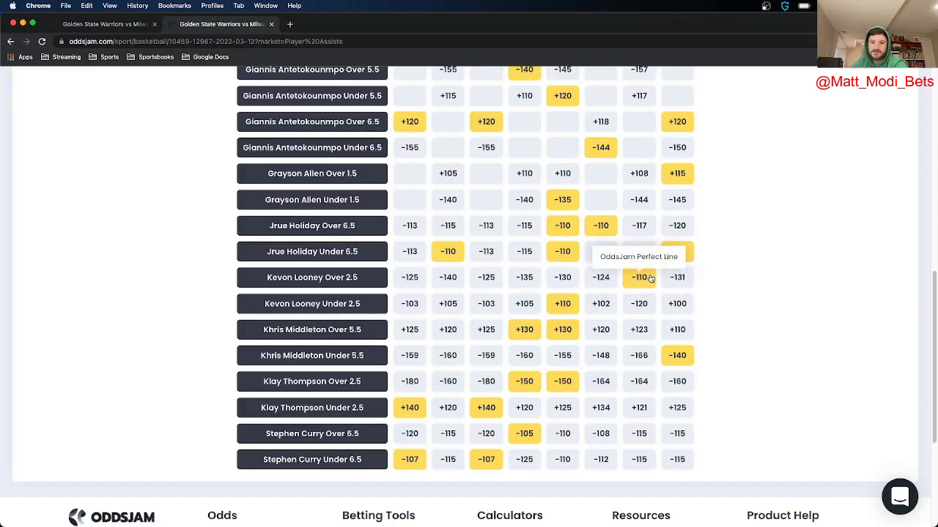
mouse_move(562, 303)
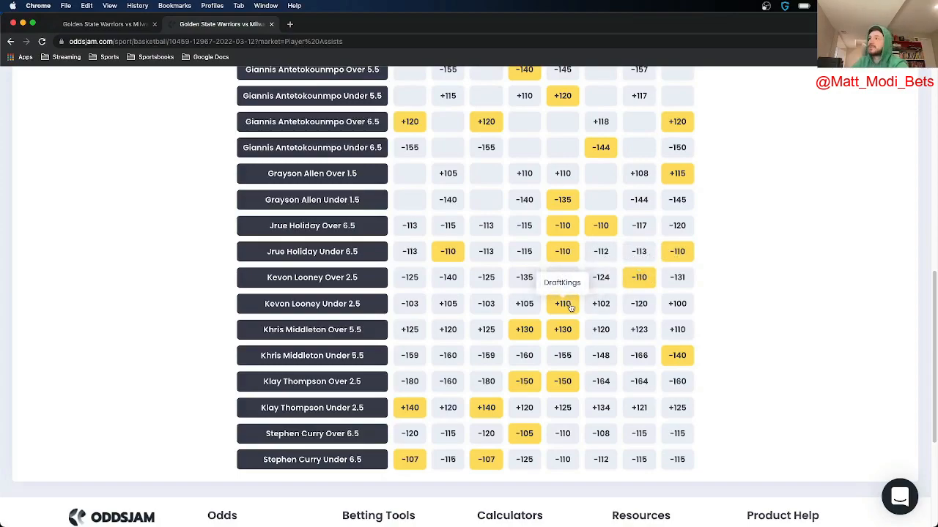
mouse_move(639, 303)
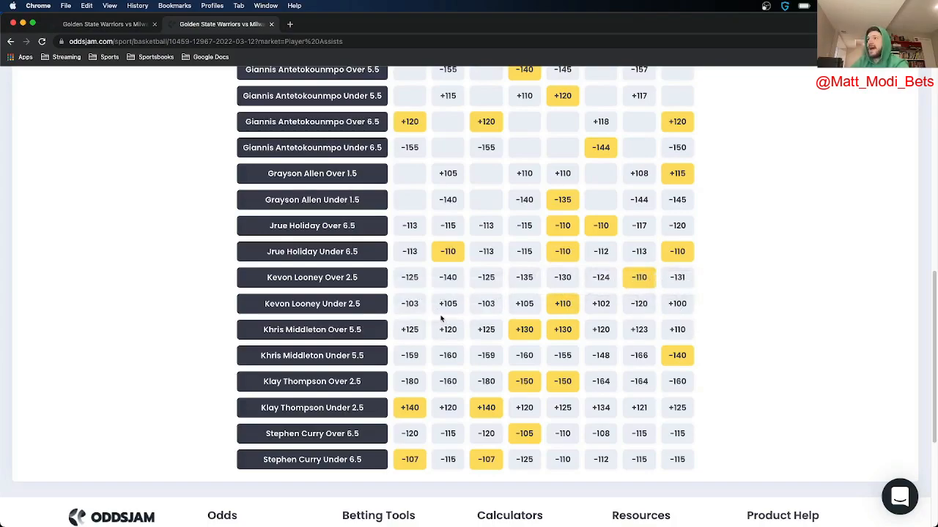
mouse_move(676, 277)
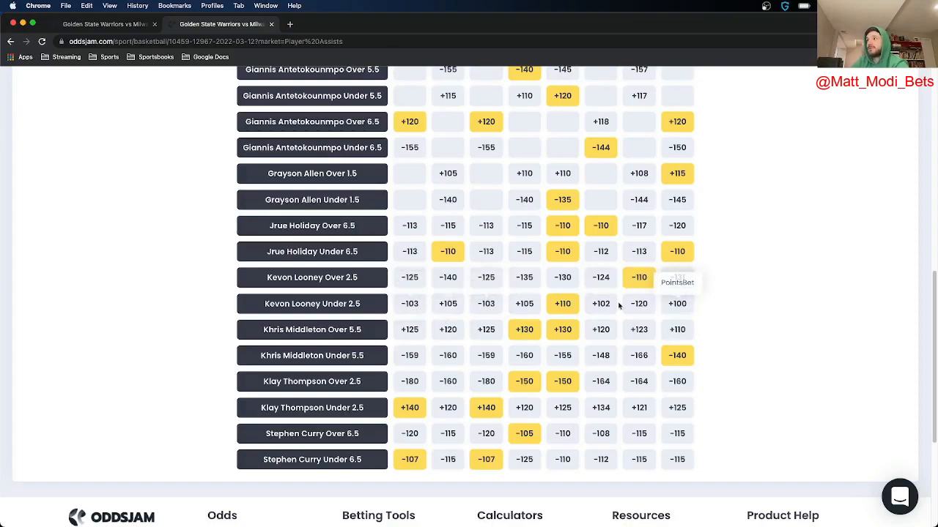
mouse_move(563, 304)
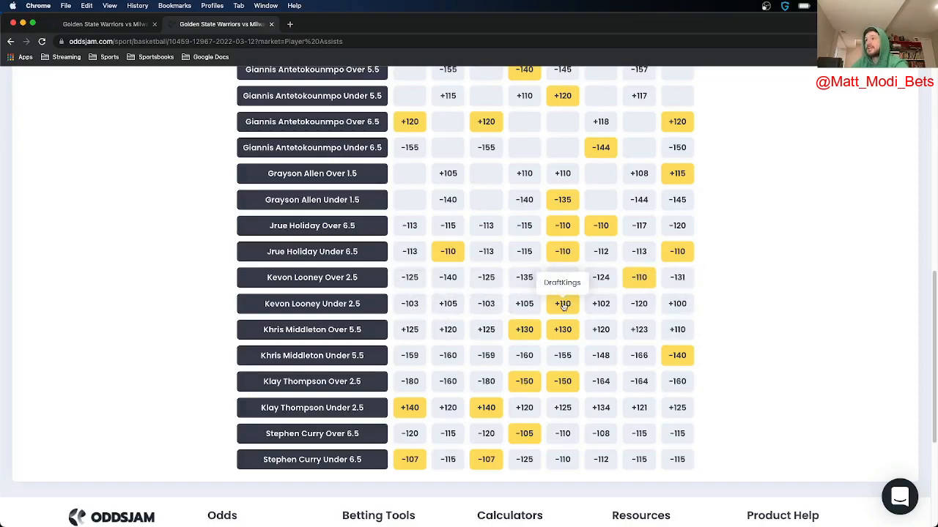
Save a $65 DraftKings bet on Kevon Looney Under 2.5 assists at +110.
left_click(562, 303)
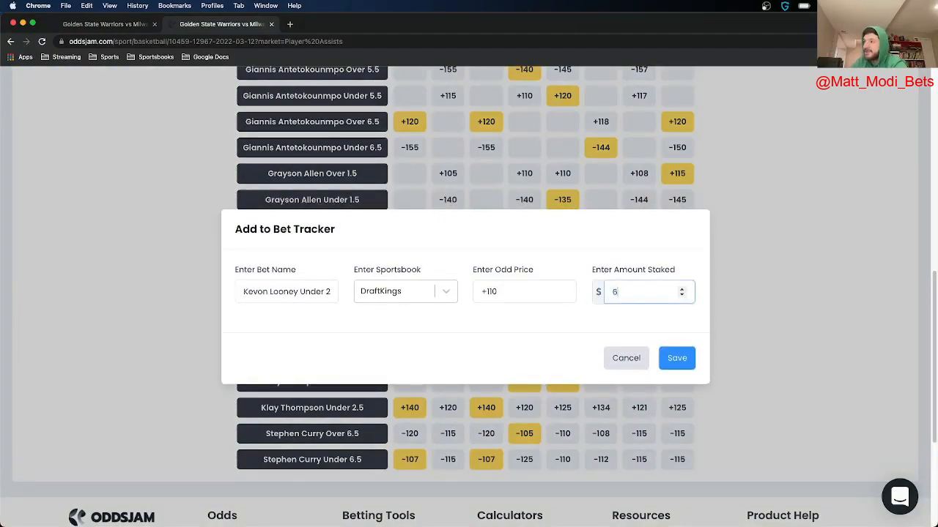
type("5")
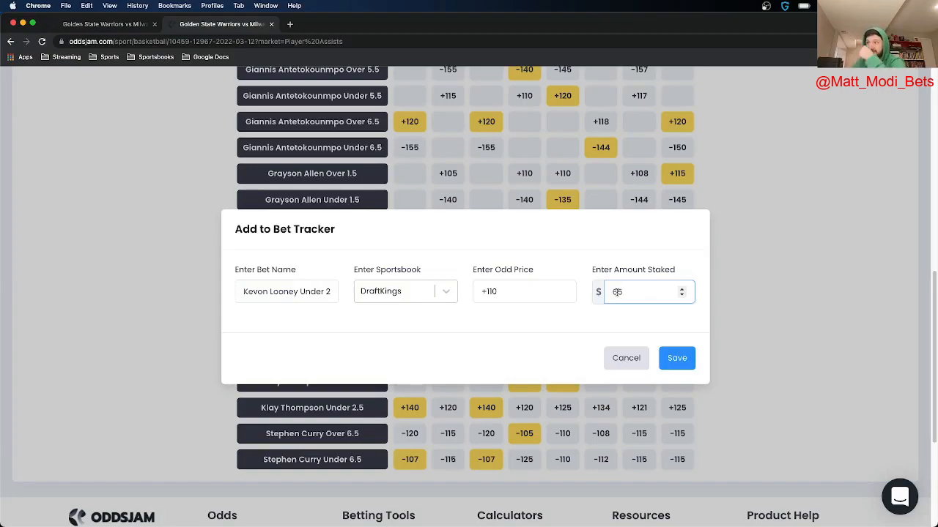
type("65")
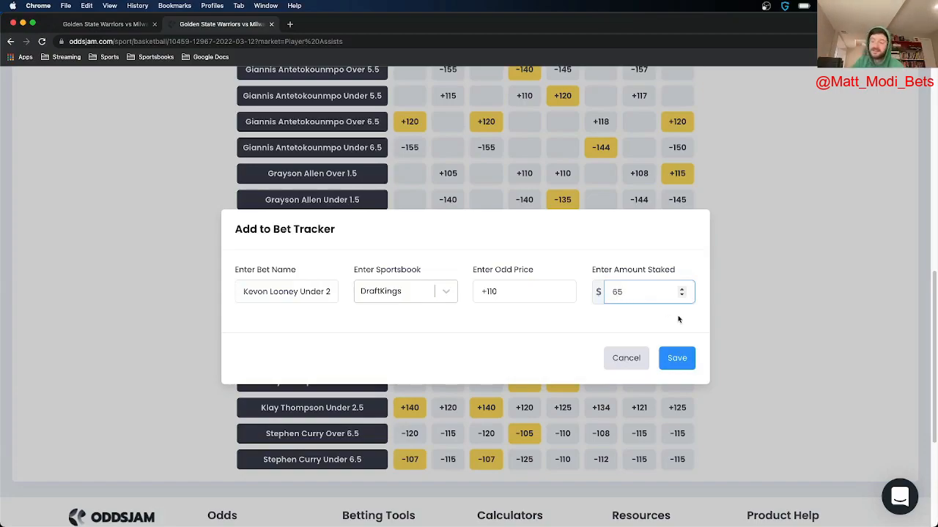
left_click(676, 359)
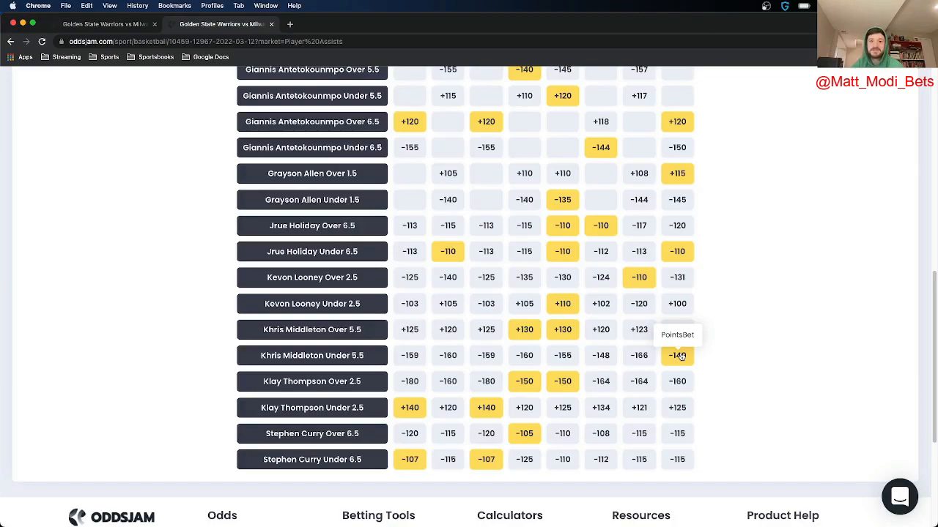
mouse_move(51, 320)
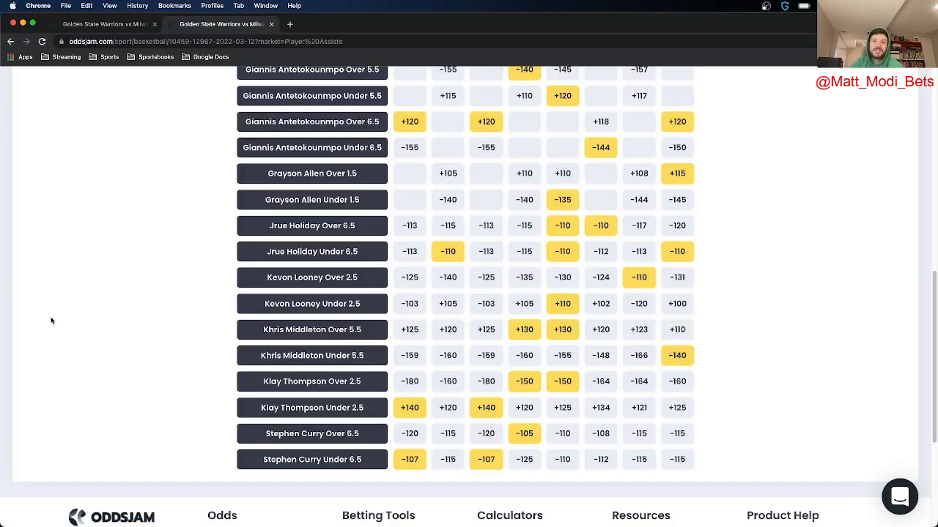